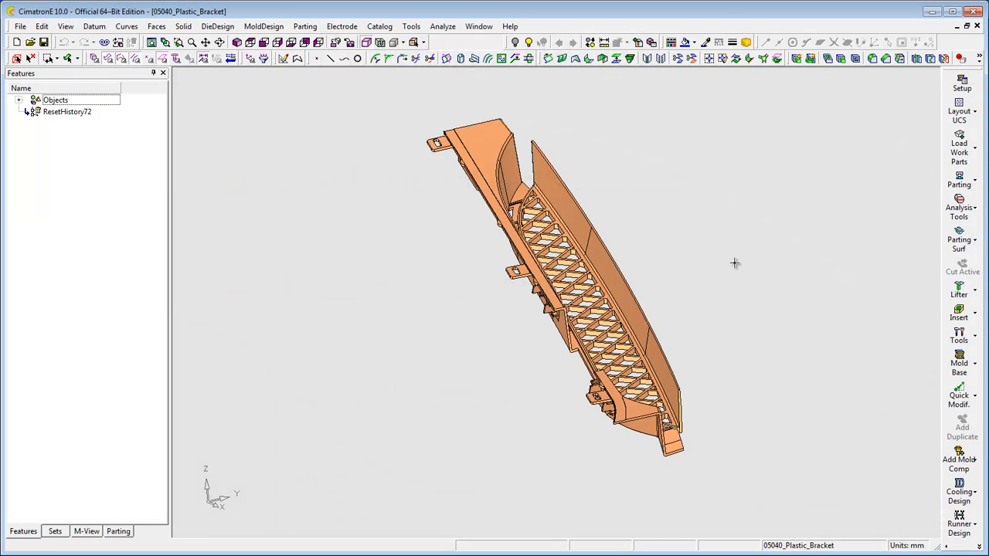
{"action": "mouse_move", "coordinate": [735, 263]}
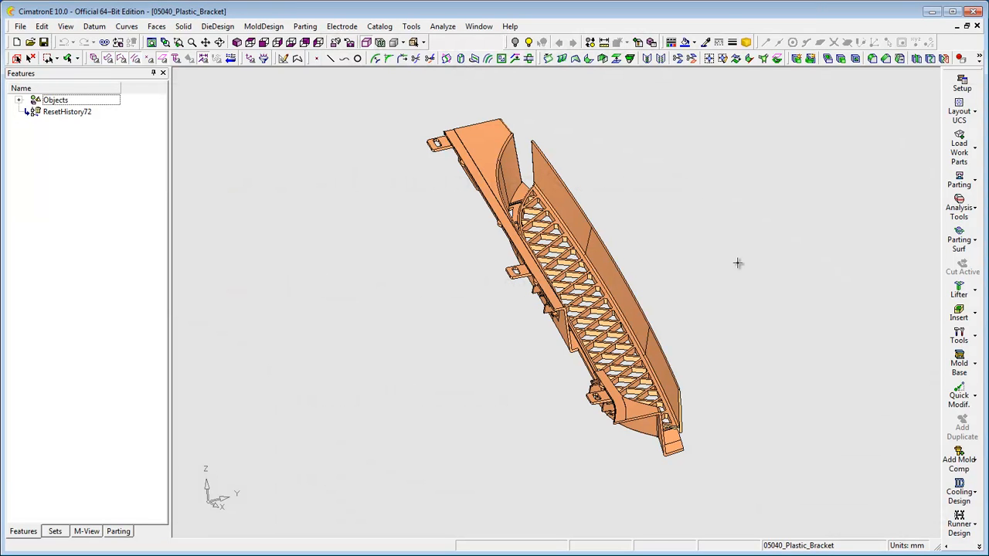
Step: Show the Parting command dropdown from the guide bar for the bracket model
{"action": "left_click", "coordinate": [961, 183]}
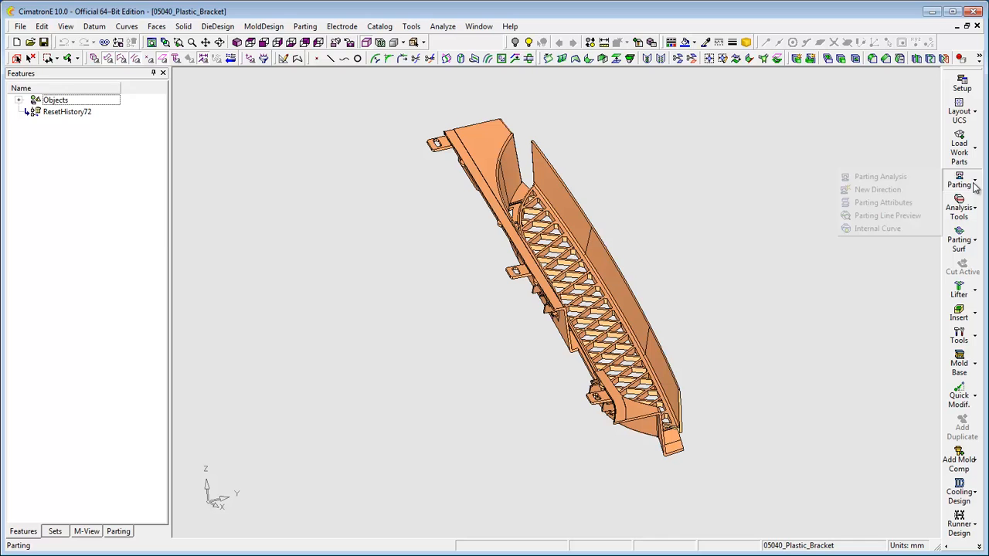
Step: Create a New Direction analysed by draft angle and accept it as the first parting direction
{"action": "left_click", "coordinate": [877, 189]}
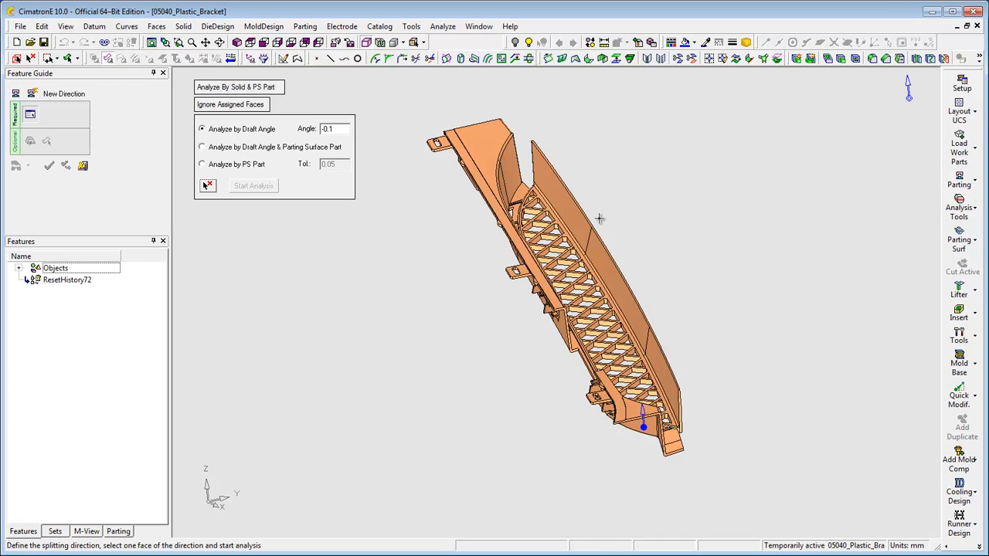
{"action": "left_click", "coordinate": [253, 185]}
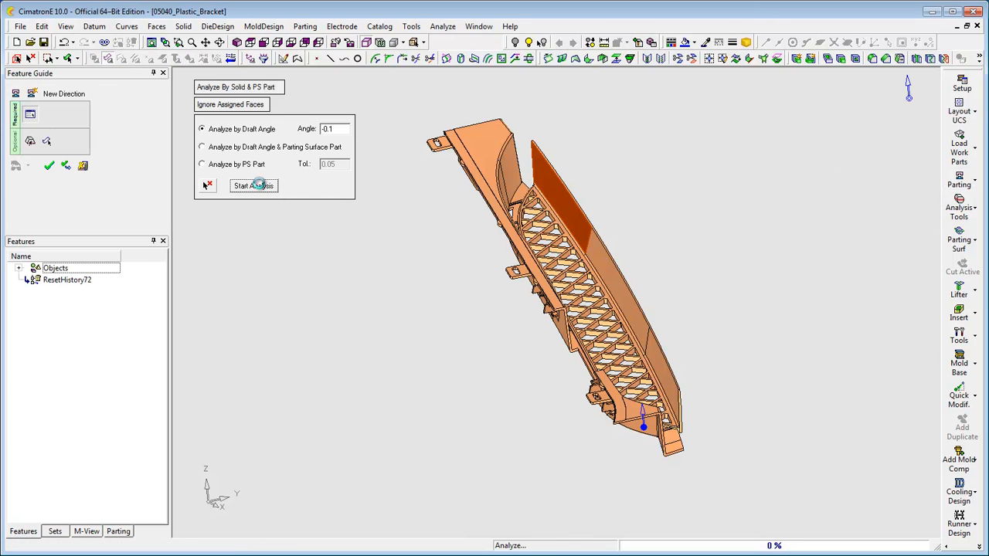
{"action": "left_click", "coordinate": [253, 185]}
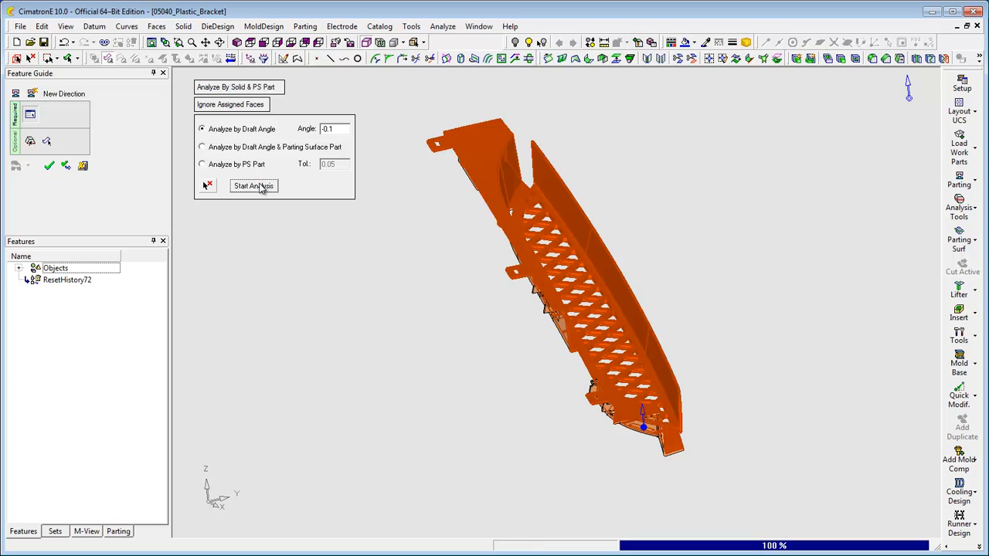
{"action": "left_click", "coordinate": [253, 185]}
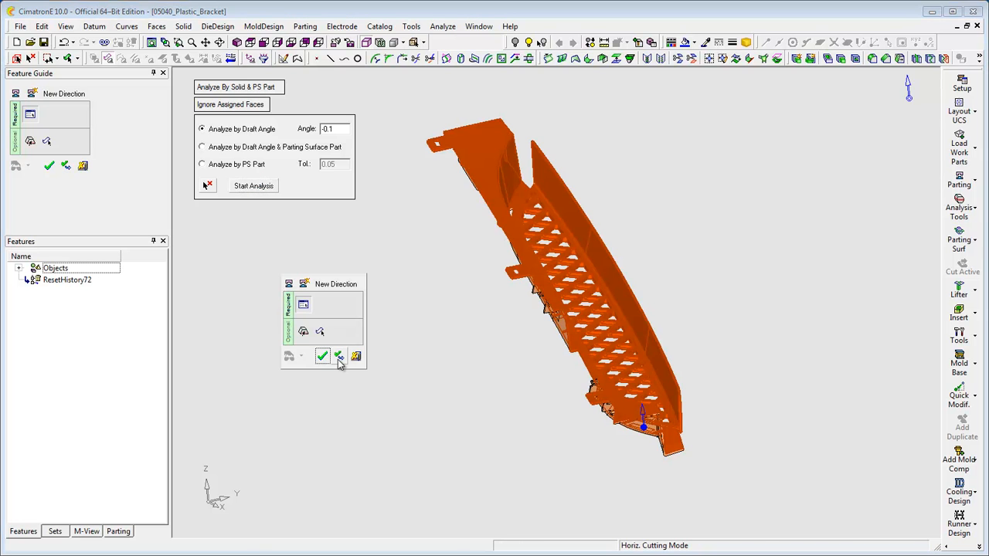
{"action": "left_click", "coordinate": [338, 355]}
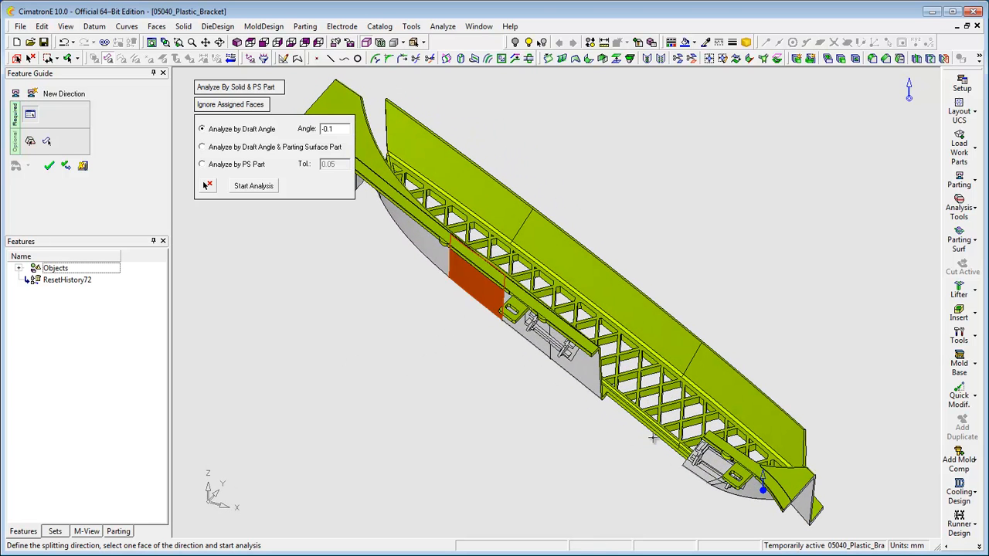
{"action": "mouse_move", "coordinate": [331, 230]}
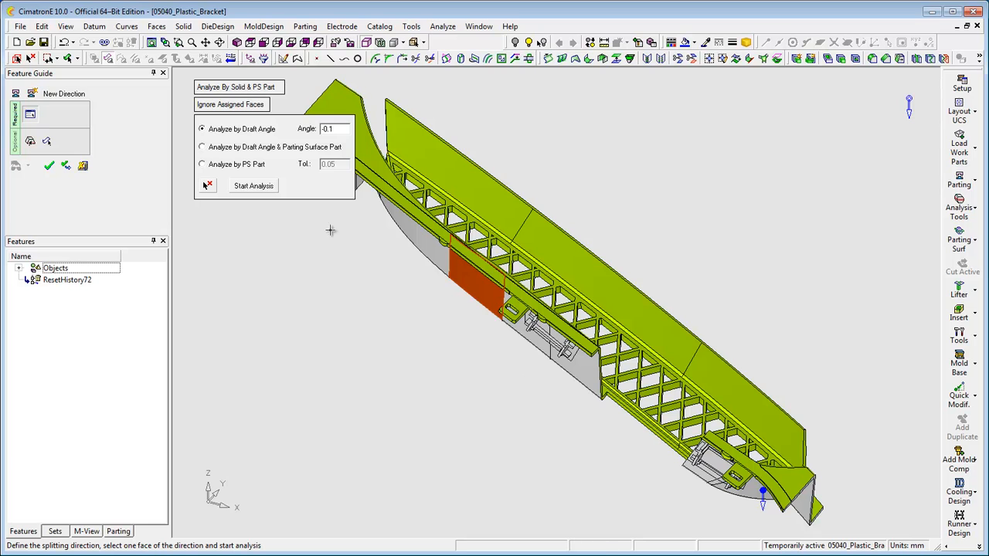
Step: Analyse the opposite face and accept it as the second (core-side) parting direction
{"action": "left_click", "coordinate": [253, 185]}
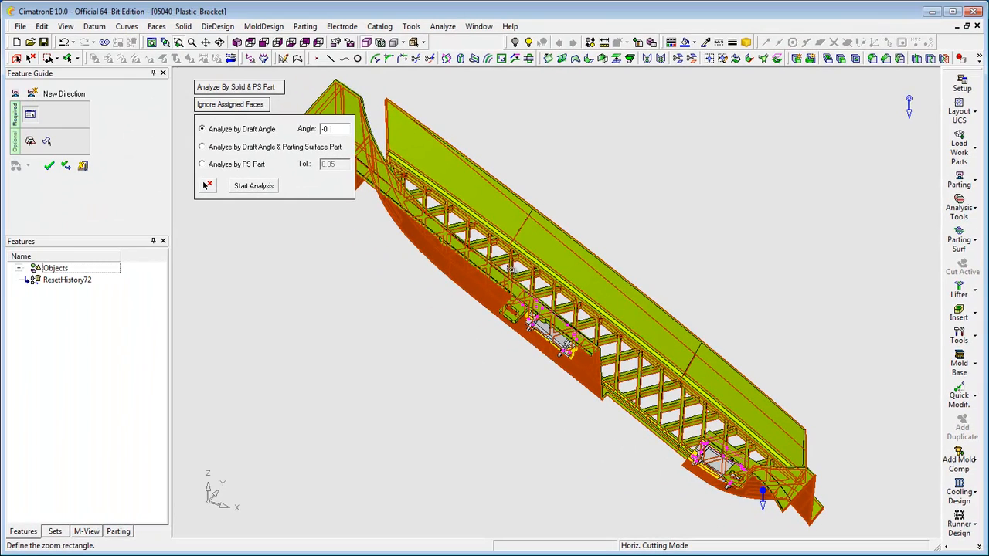
{"action": "left_click_drag", "start_coordinate": [510, 269], "coordinate": [596, 411]}
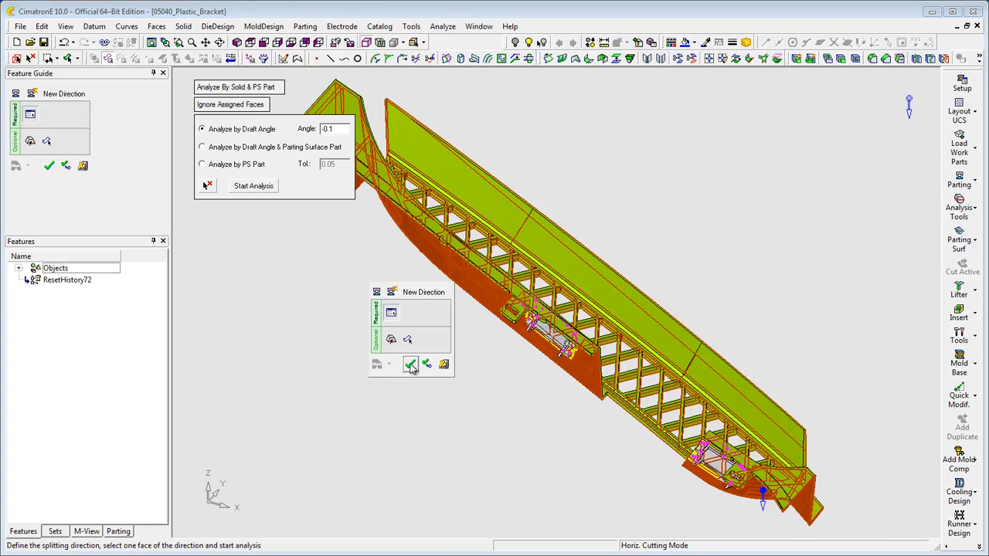
{"action": "left_click", "coordinate": [411, 365]}
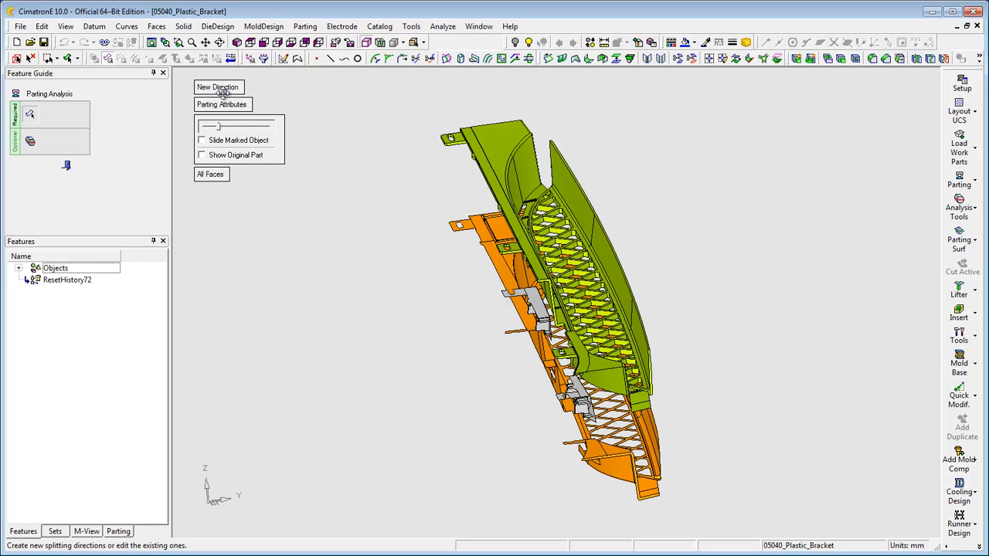
Step: Analyse a side face as a third direction so the undercuts become blue slider regions
{"action": "left_click", "coordinate": [218, 87]}
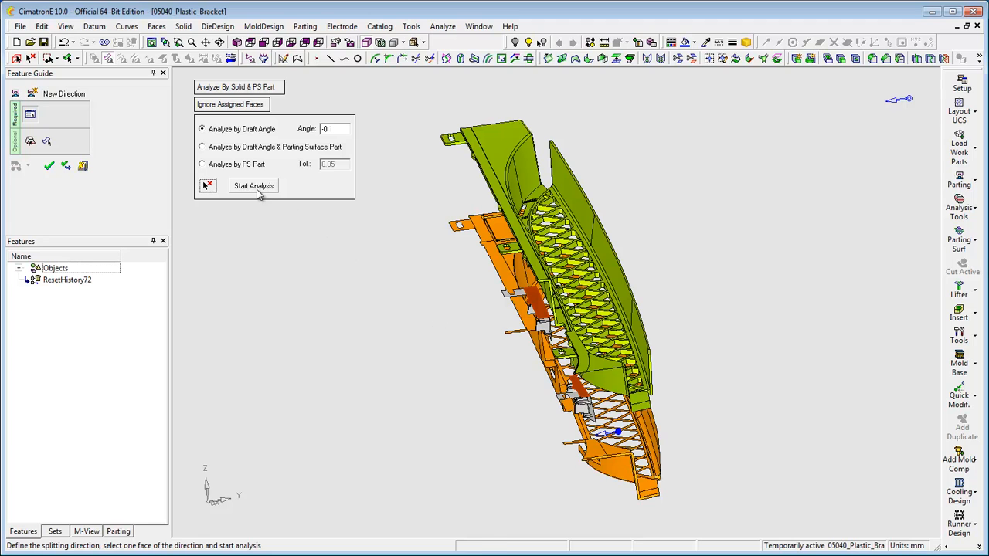
{"action": "left_click", "coordinate": [253, 185]}
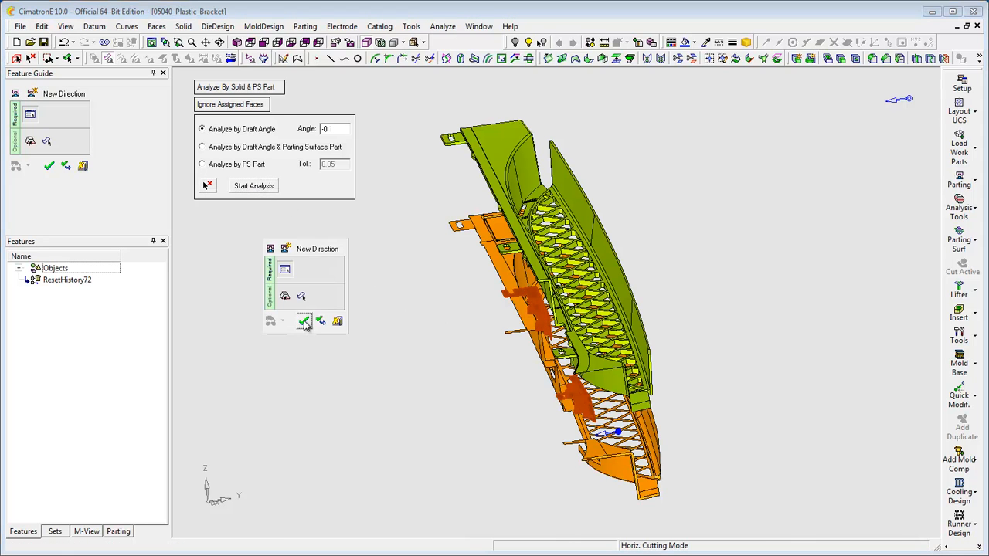
{"action": "left_click", "coordinate": [304, 319]}
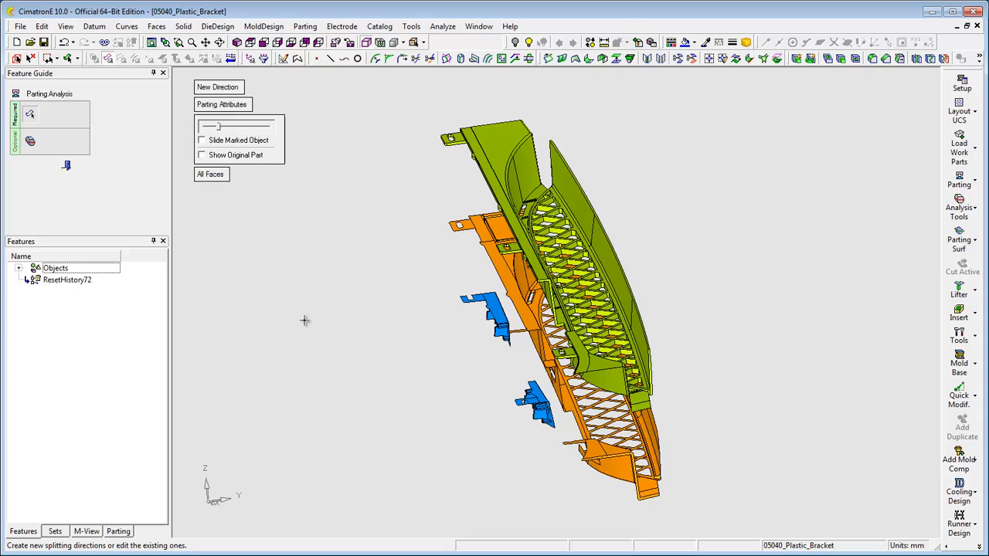